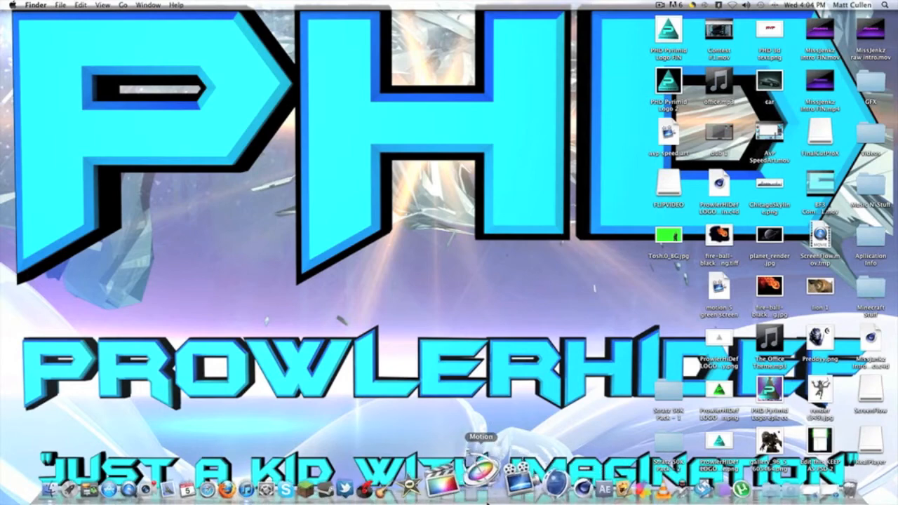
mouse_move(653, 300)
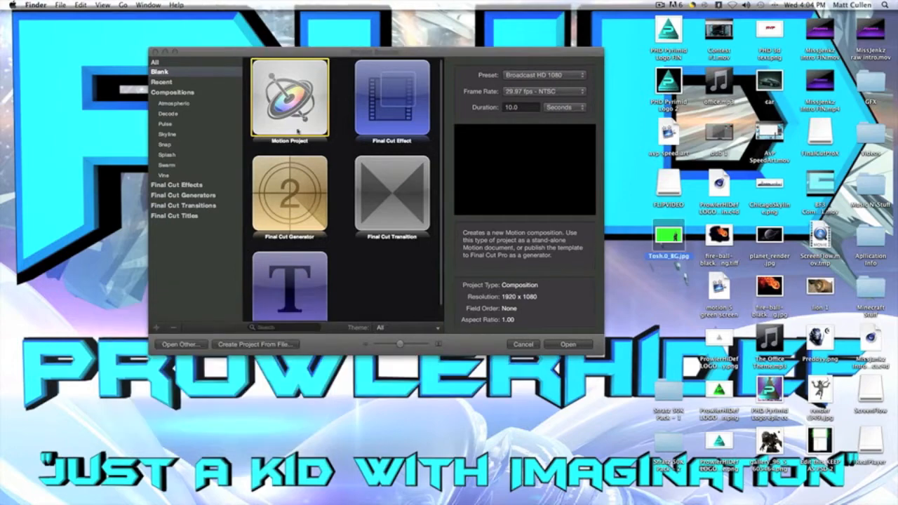
- Create a new Motion project and set the canvas zoom to Fit in Window
left_click(566, 344)
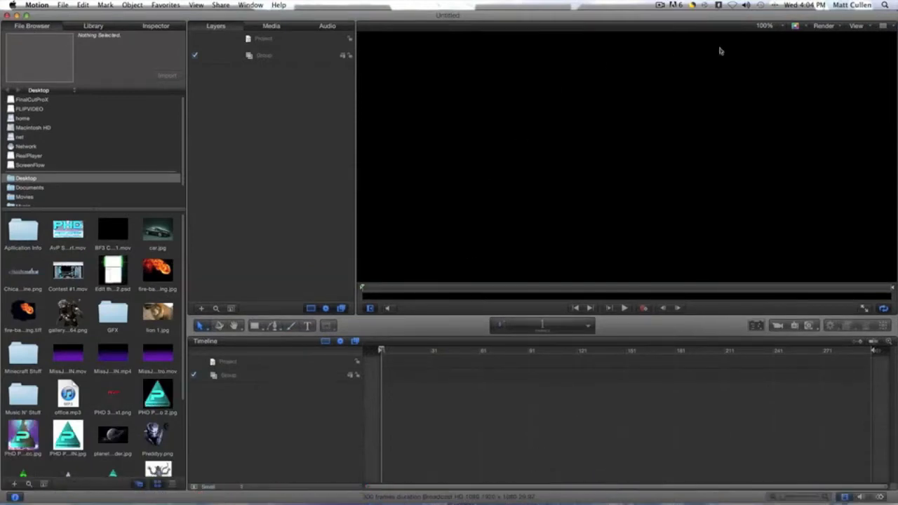
left_click(765, 25)
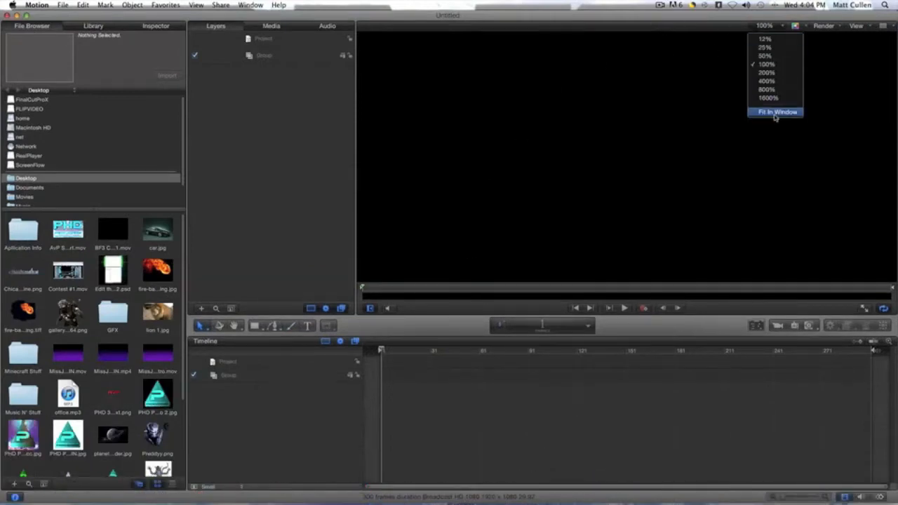
left_click(777, 112)
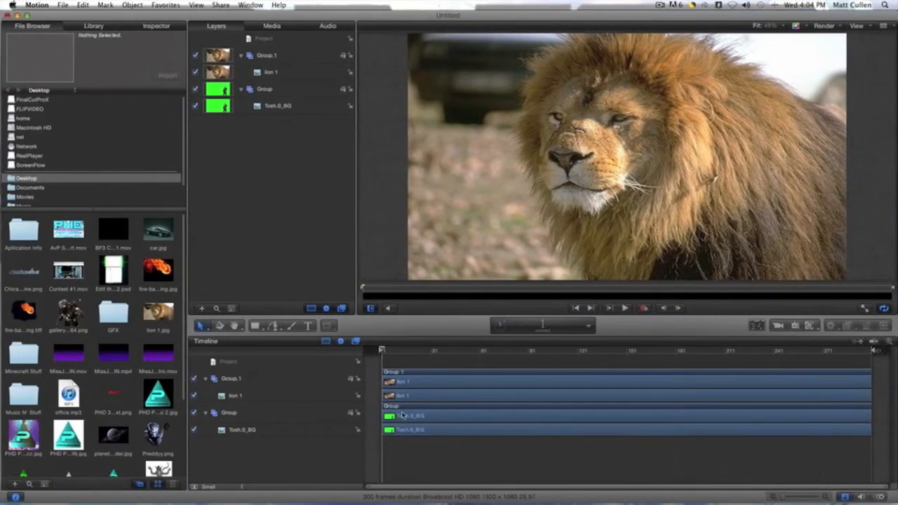
- Select the Tosh_6_BG green-screen photo and scale it down over the lion's face
left_click(278, 106)
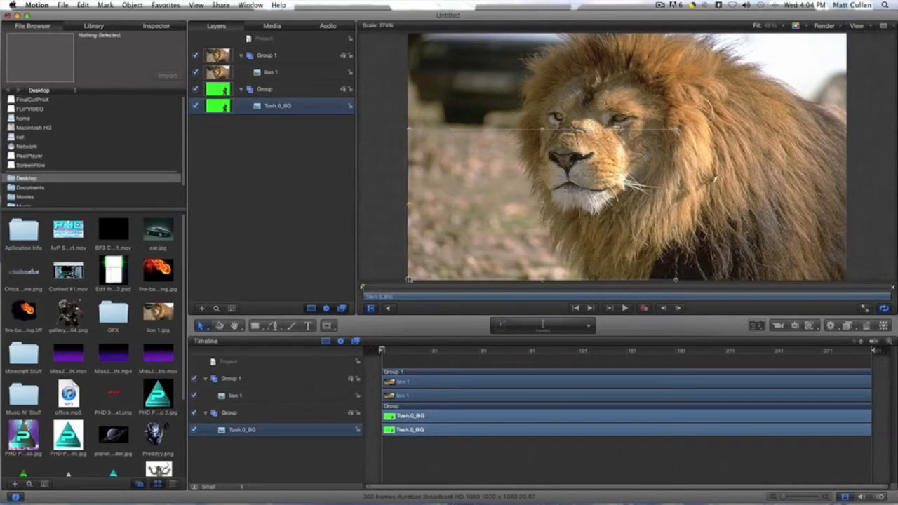
left_click(196, 54)
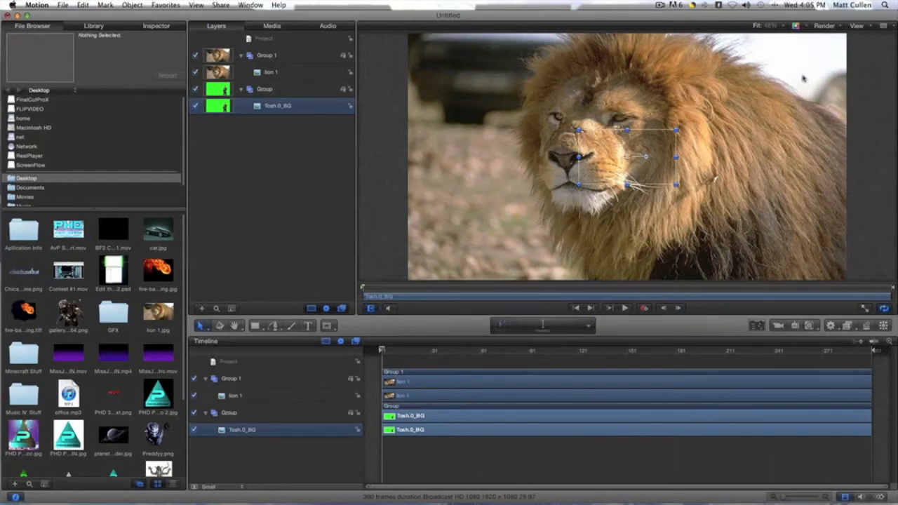
mouse_move(604, 223)
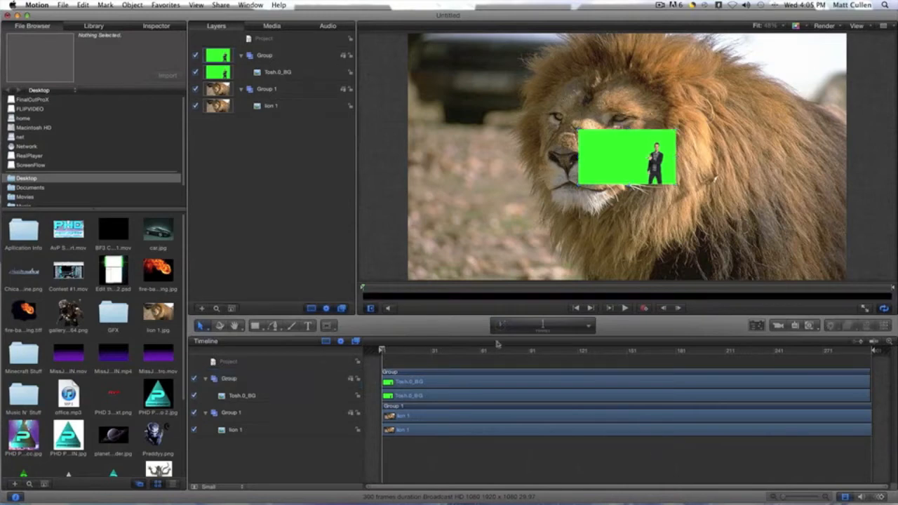
mouse_move(414, 226)
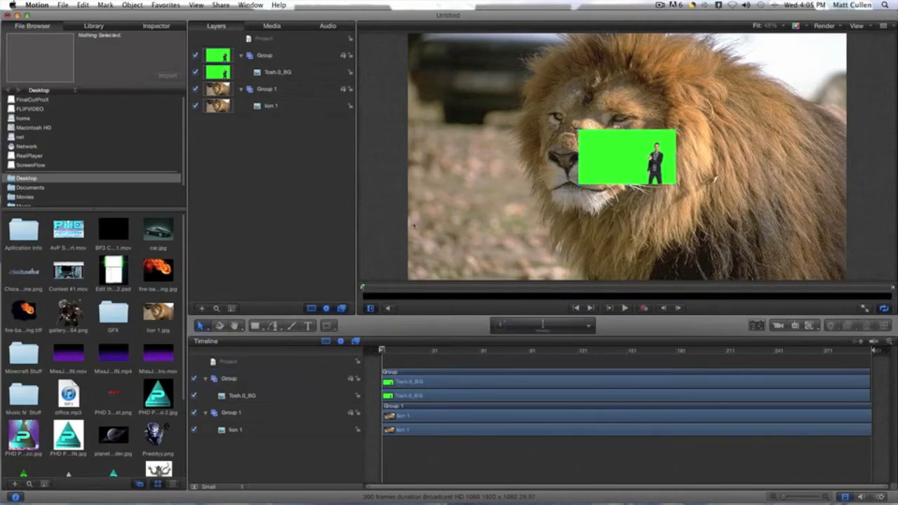
mouse_move(275, 60)
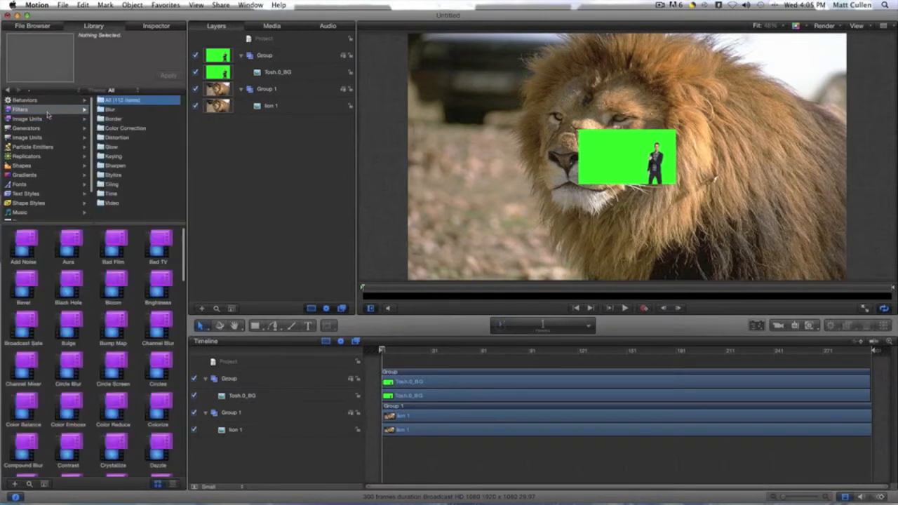
- Apply the Keyer filter from the Keying category to the Tosh_6_BG layer
left_click(112, 155)
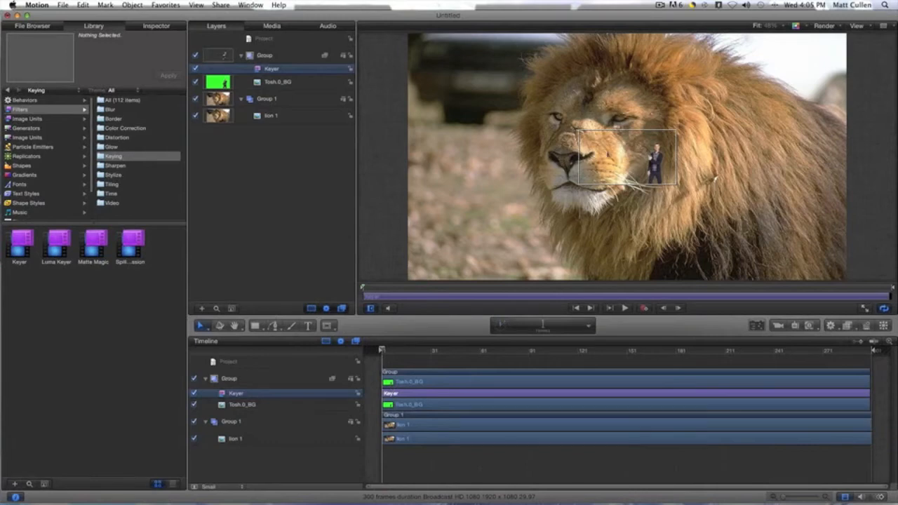
left_click(278, 82)
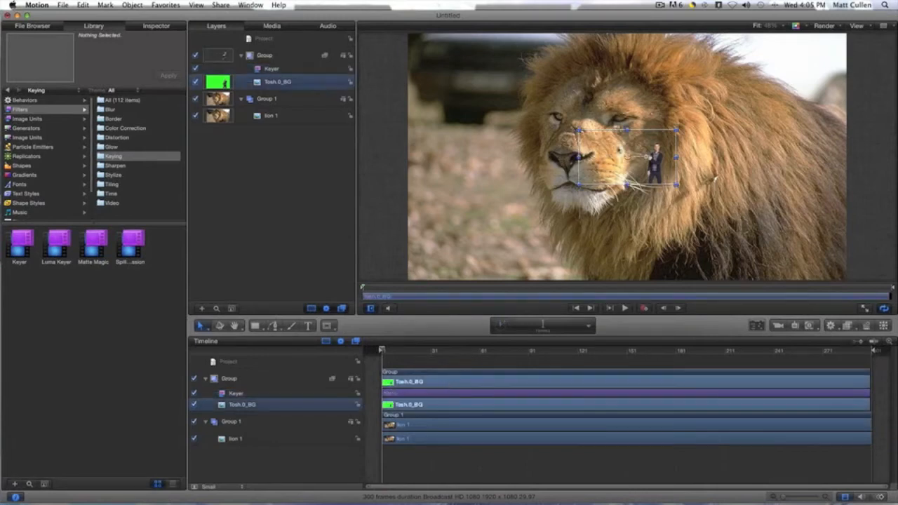
- Move the keyed man left of the lion's muzzle and resize him to stand beside it
left_click_drag(652, 157, 484, 162)
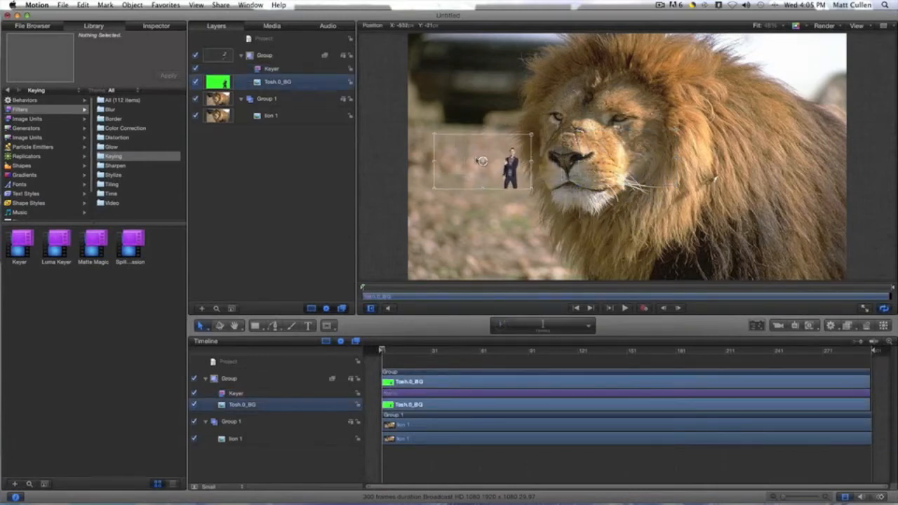
right_click(483, 161)
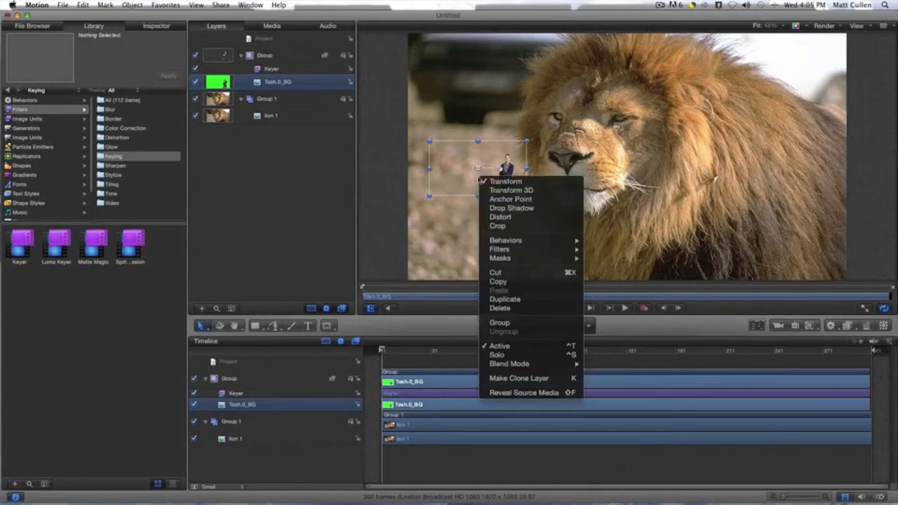
mouse_move(499, 250)
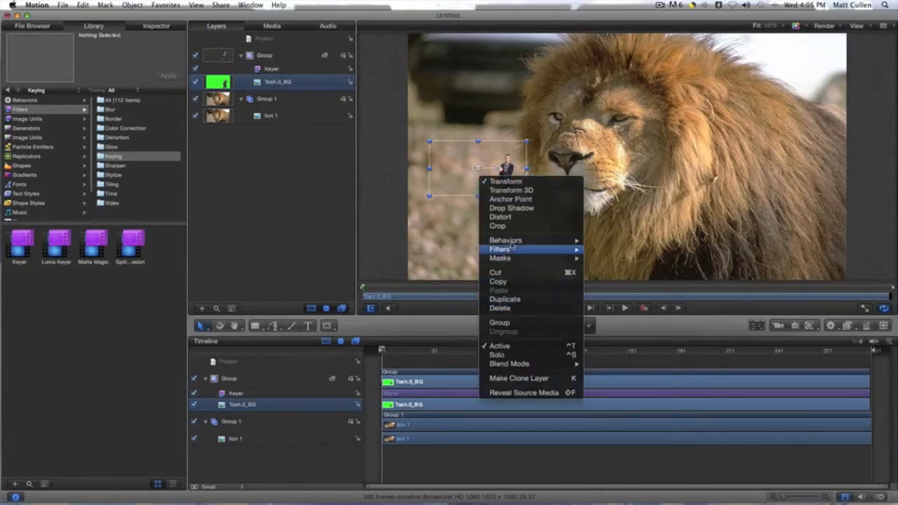
mouse_move(505, 240)
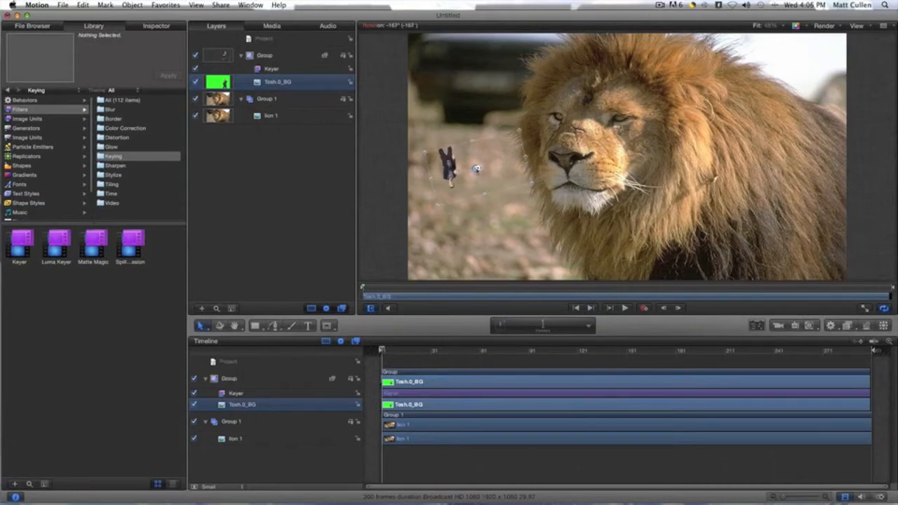
left_click_drag(452, 168, 504, 180)
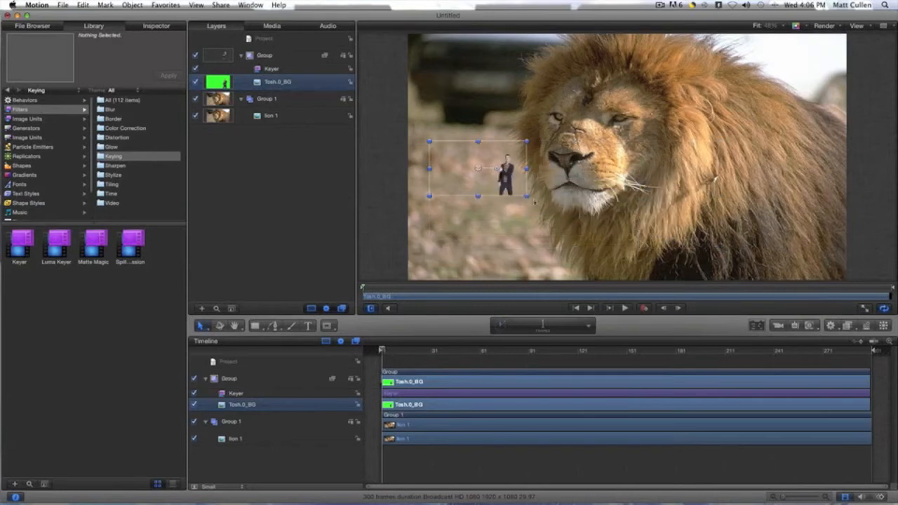
left_click_drag(505, 169, 642, 208)
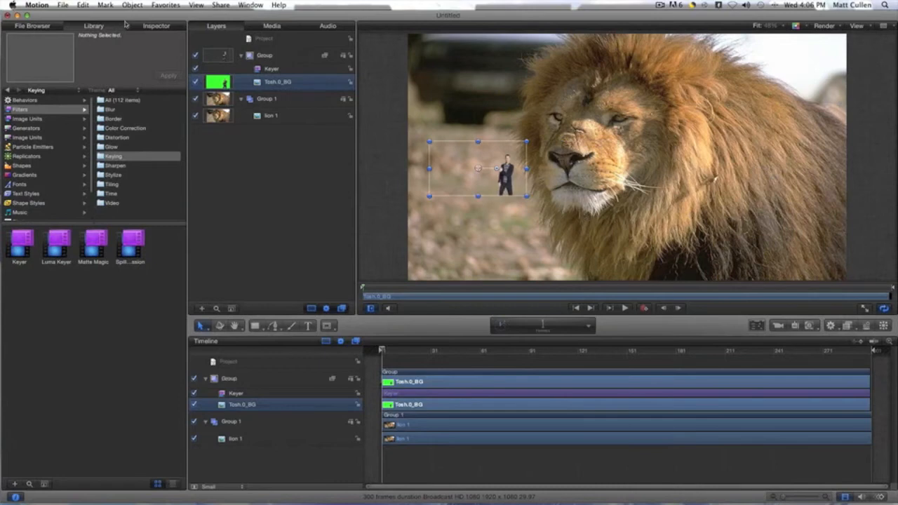
left_click(156, 25)
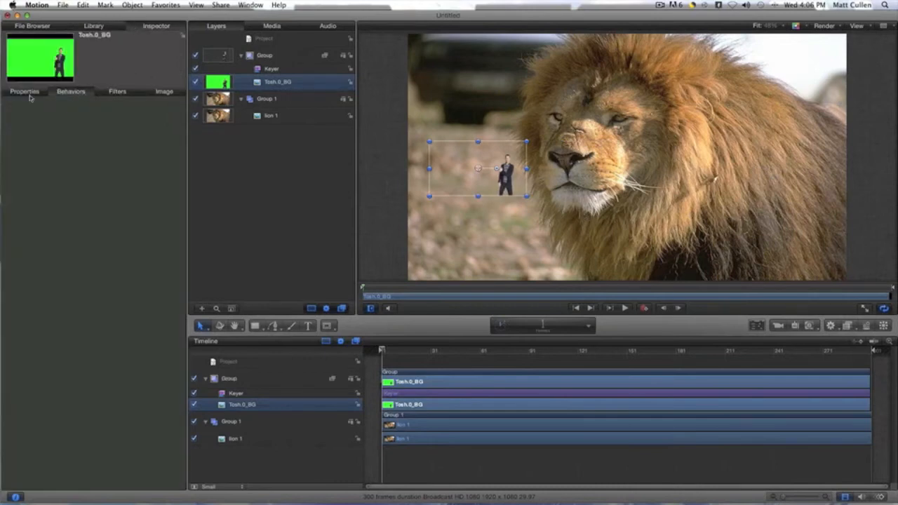
- Try the Keyer's Fill Holes and matte sliders, toggle Invert, and reveal its Advanced controls
left_click(273, 67)
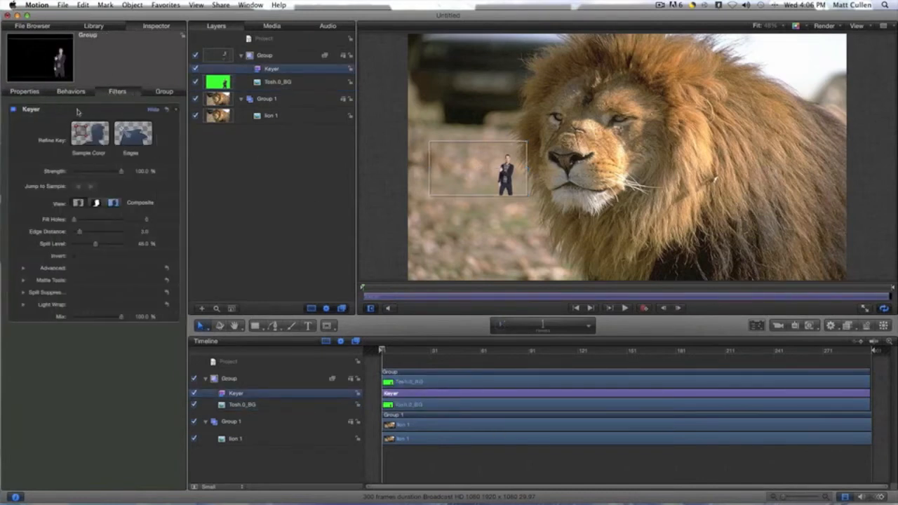
left_click_drag(79, 219, 93, 219)
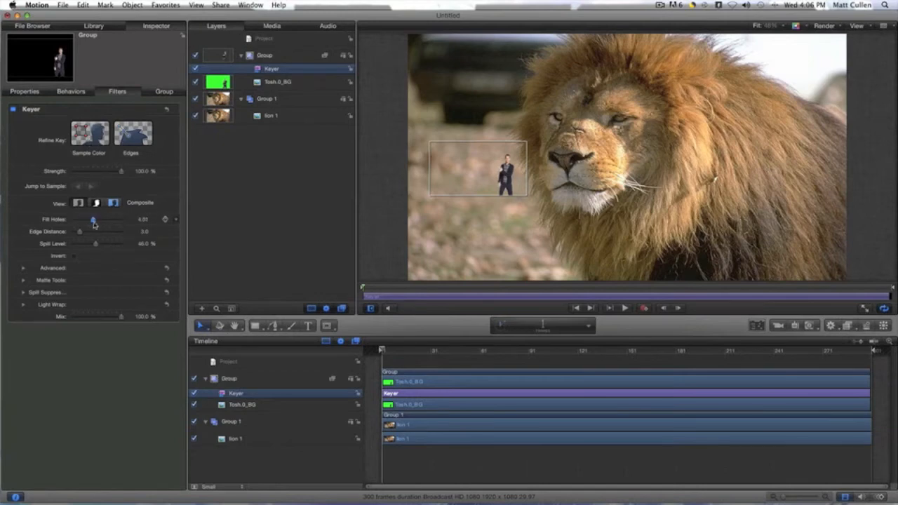
left_click_drag(92, 219, 73, 219)
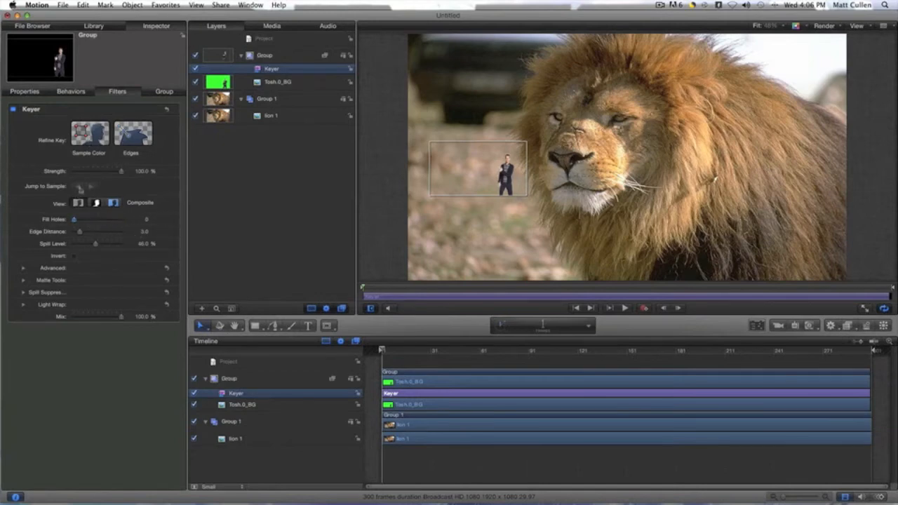
left_click_drag(96, 171, 73, 171)
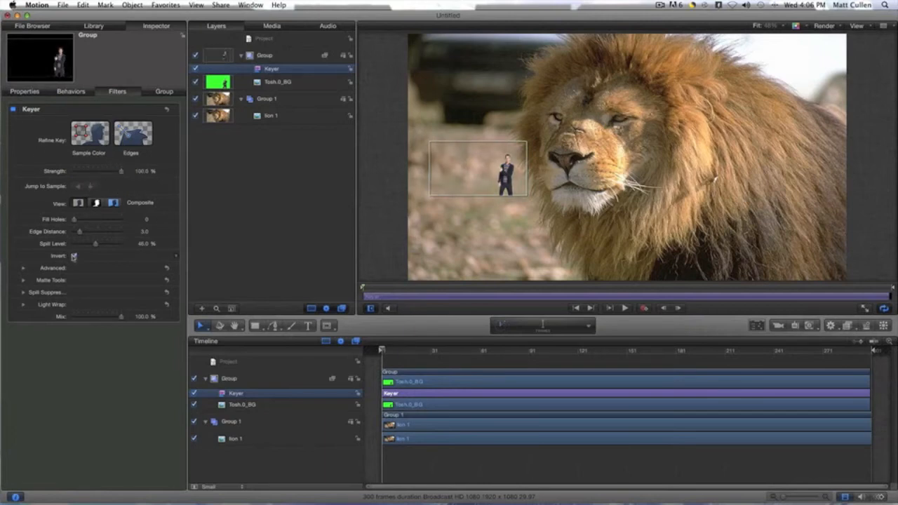
left_click(73, 256)
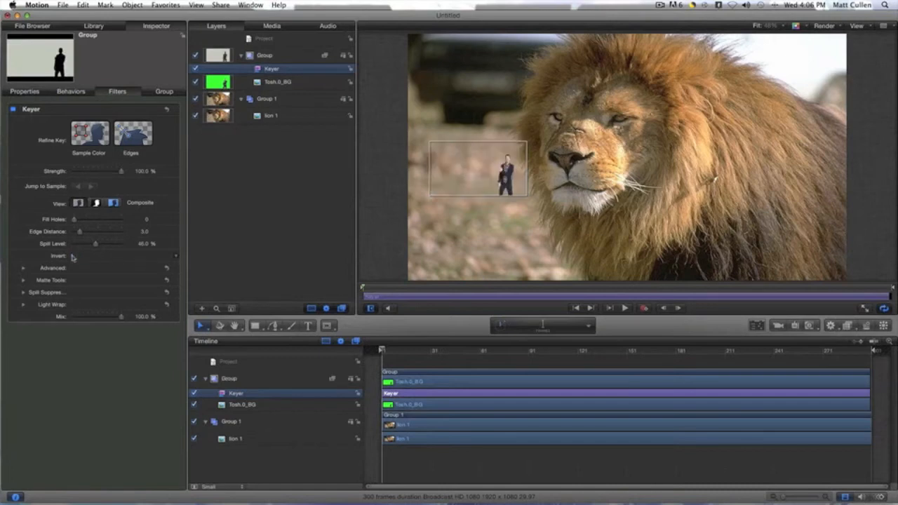
left_click(12, 110)
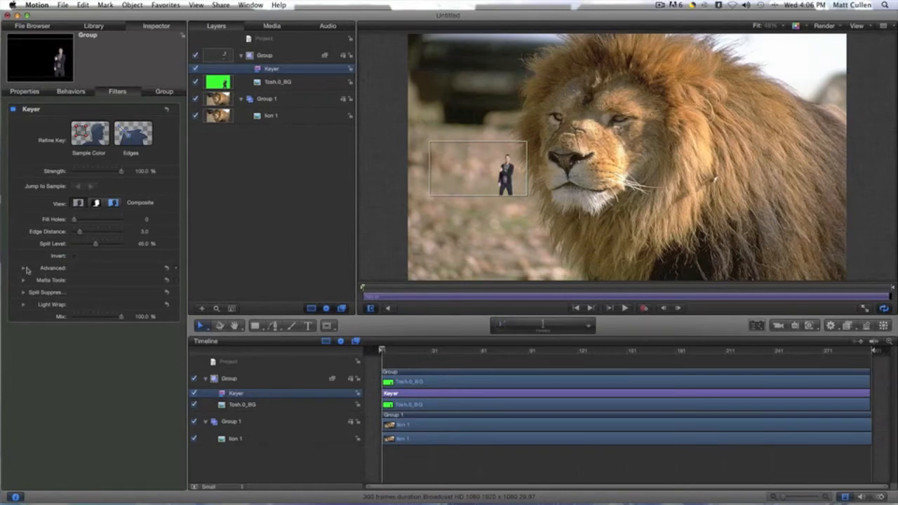
left_click(23, 269)
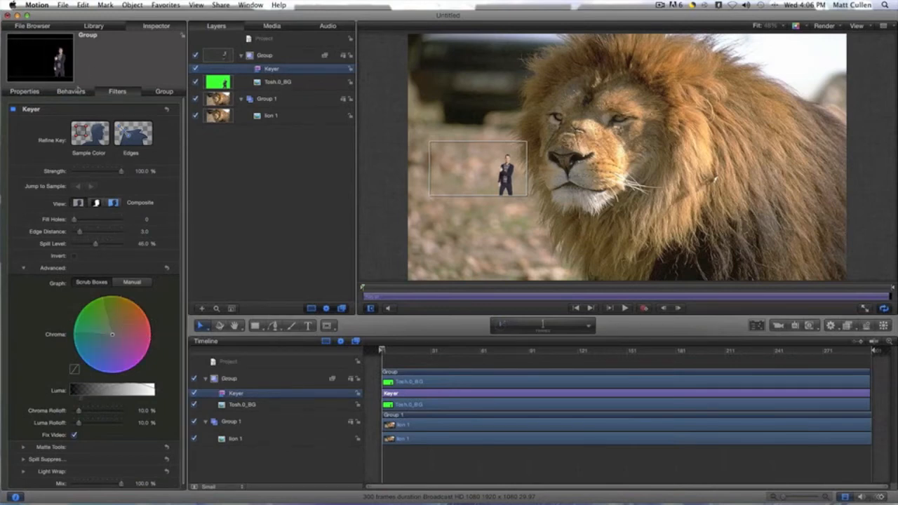
left_click(25, 91)
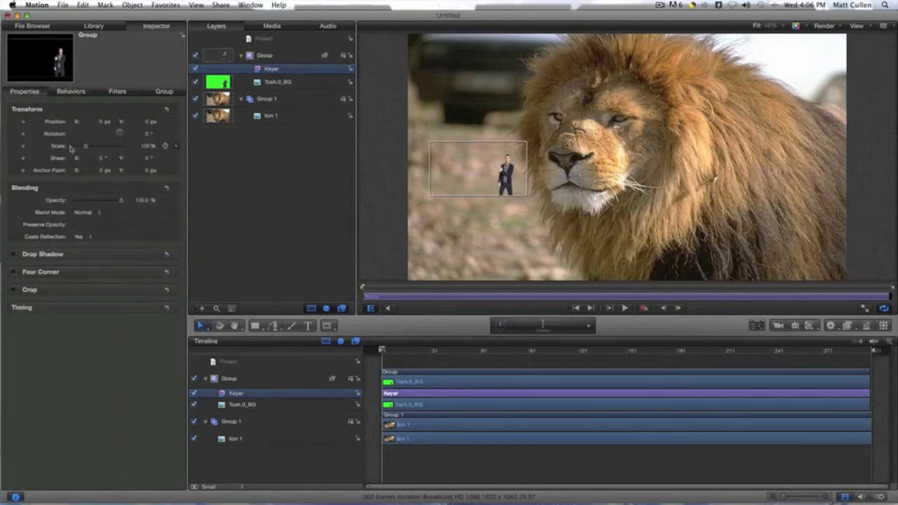
- Inspect the group's Position values and bring up the layer's canvas shortcut menu
left_click(22, 121)
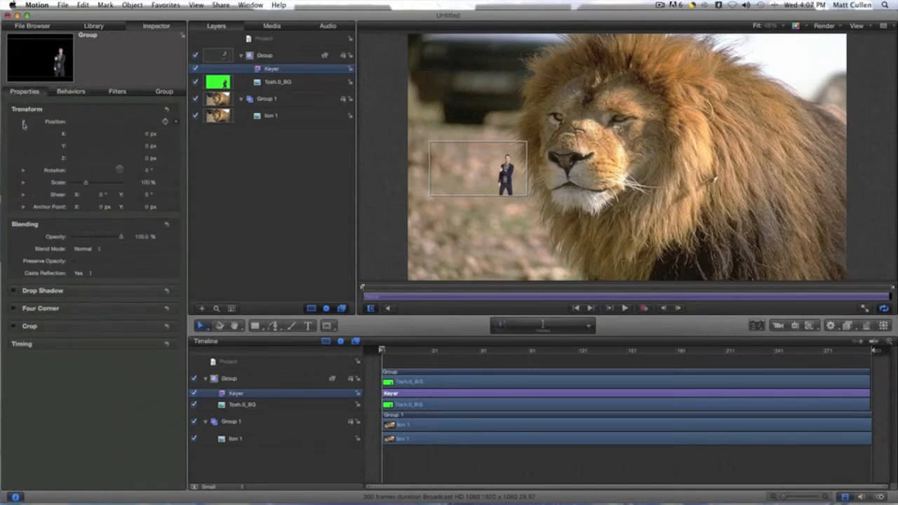
left_click(22, 121)
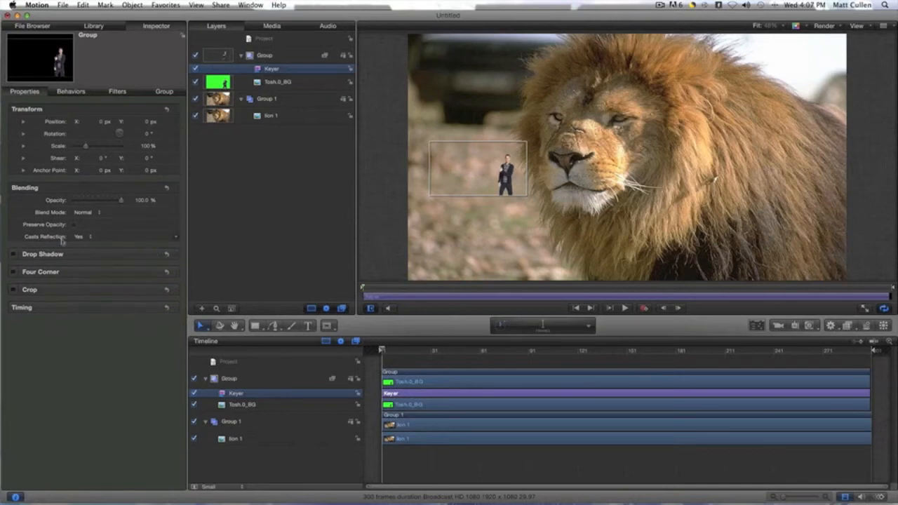
right_click(491, 168)
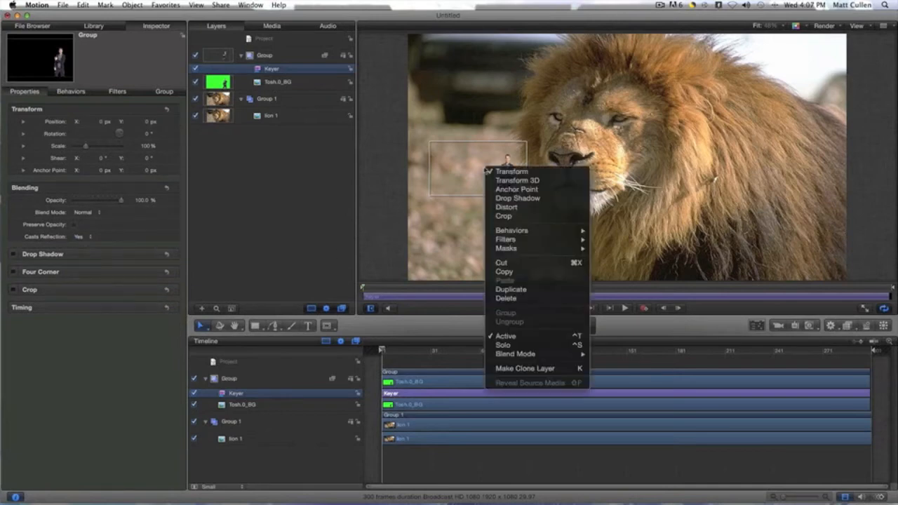
mouse_move(505, 238)
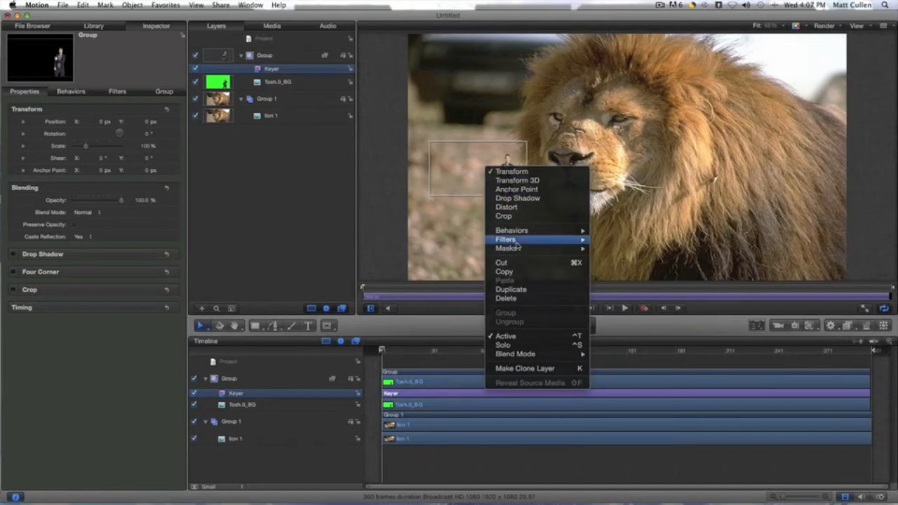
mouse_move(536, 248)
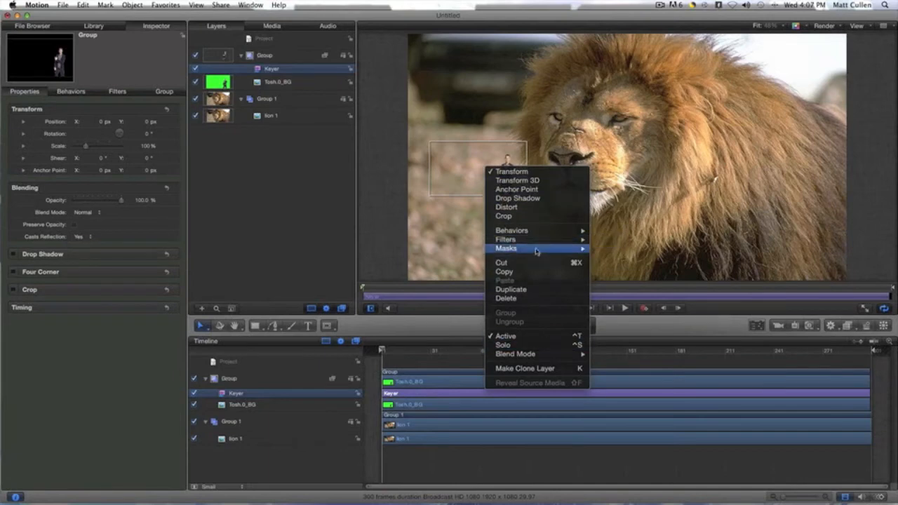
mouse_move(540, 402)
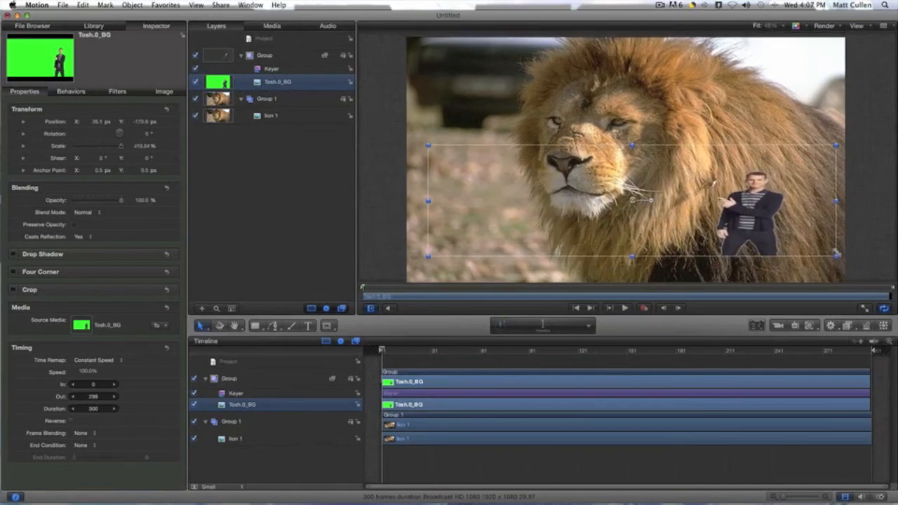
- Scale the man back to 100% and place him left of the lion's face
left_click_drag(758, 200, 477, 171)
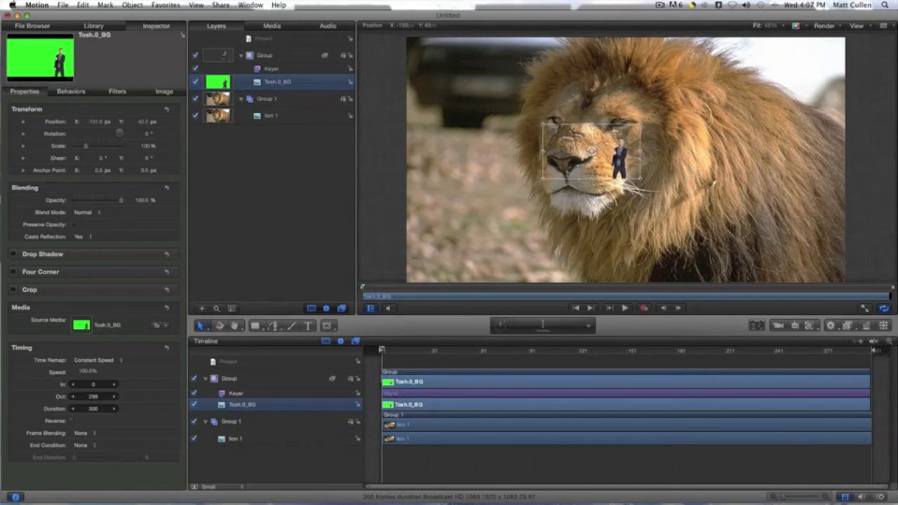
left_click_drag(615, 154, 614, 157)
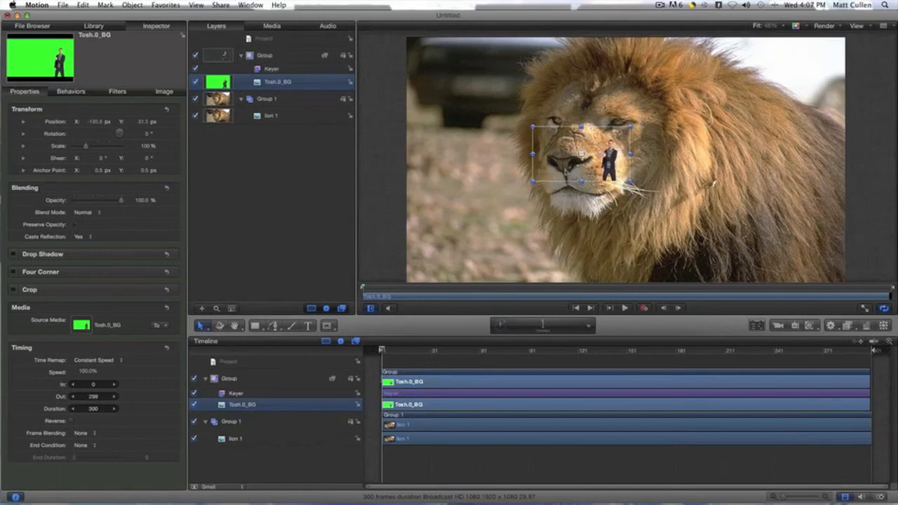
left_click_drag(583, 166, 564, 120)
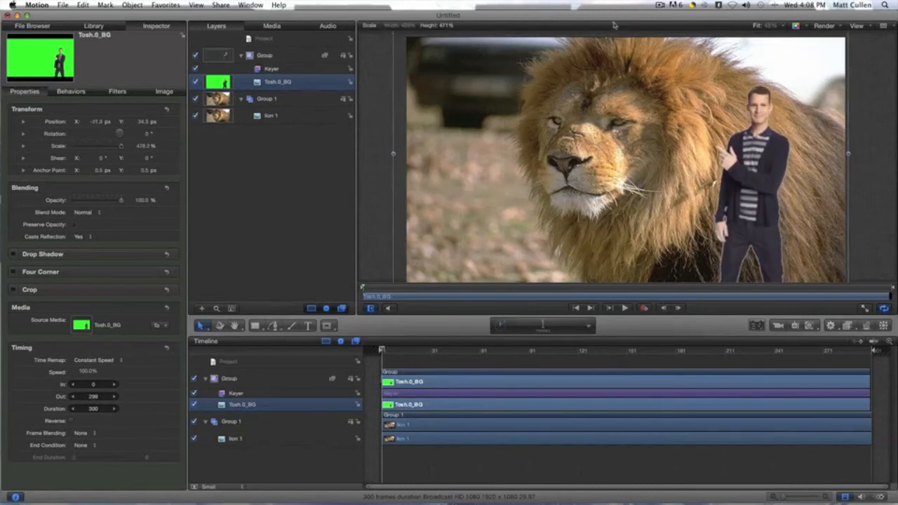
right_click(526, 223)
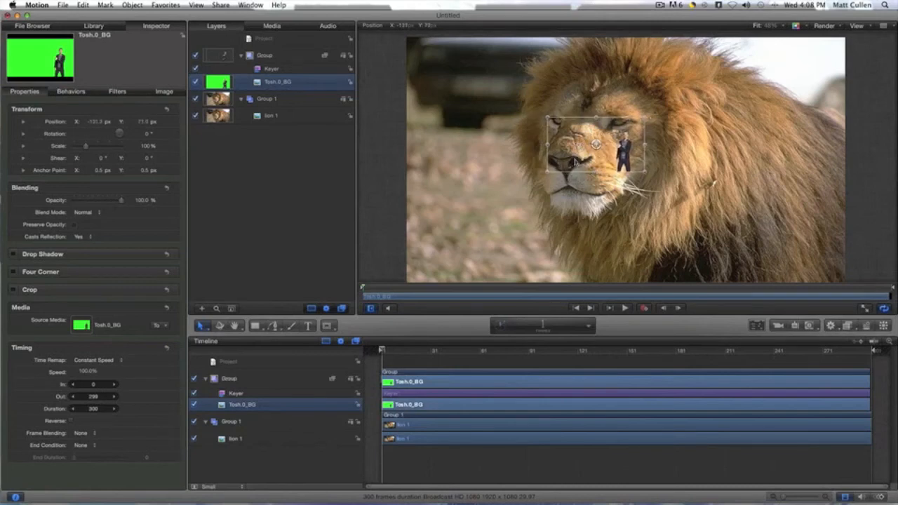
left_click_drag(572, 147, 568, 118)
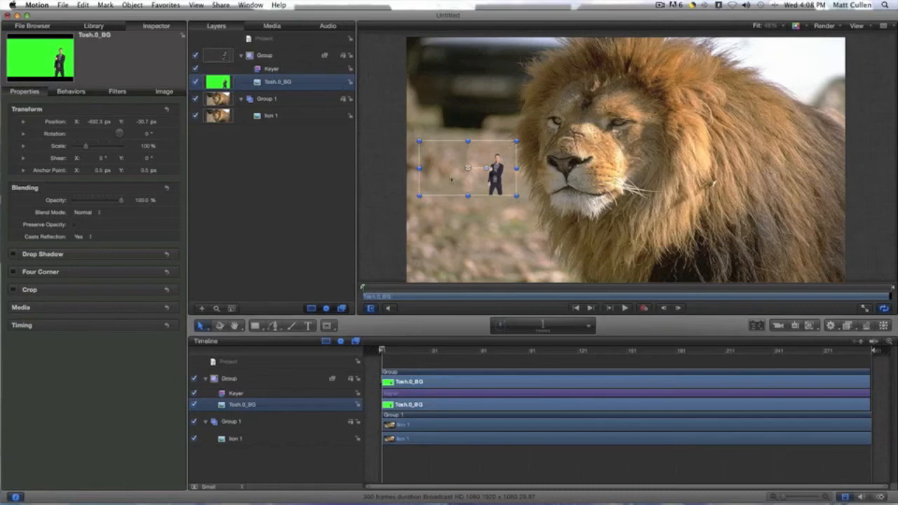
mouse_move(451, 179)
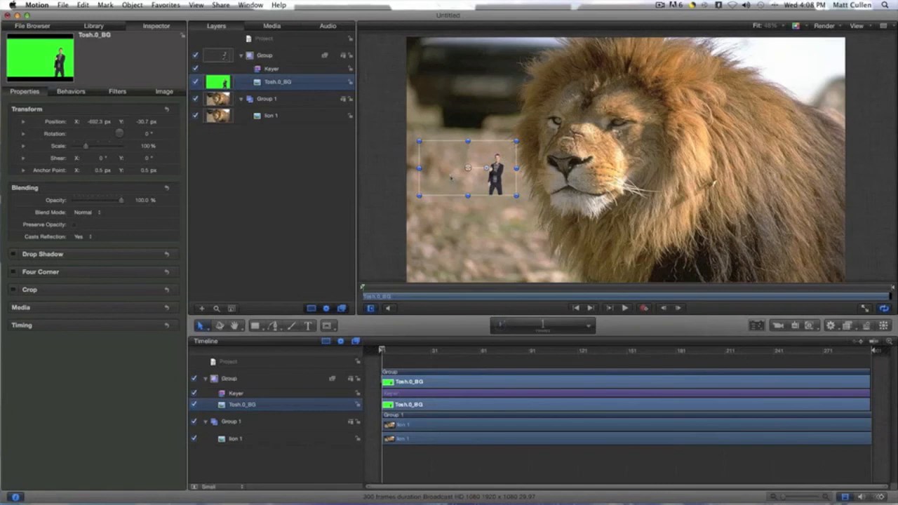